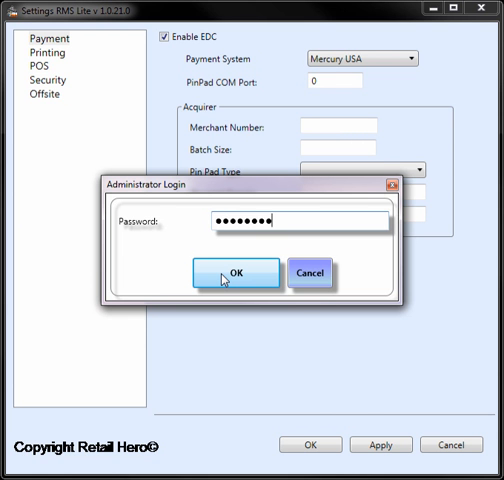
Confirm the administrator login and show the Payment System choices with Mercury USA selected
left_click(234, 272)
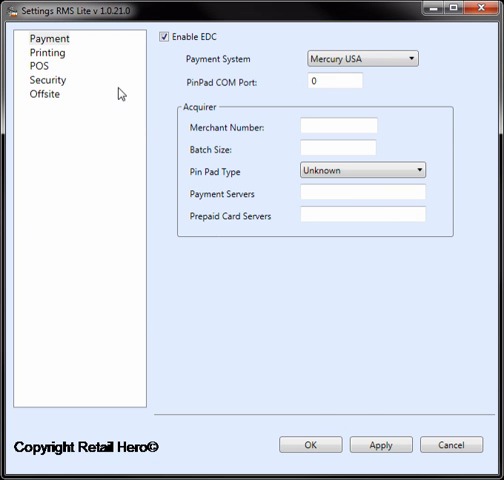
left_click(44, 38)
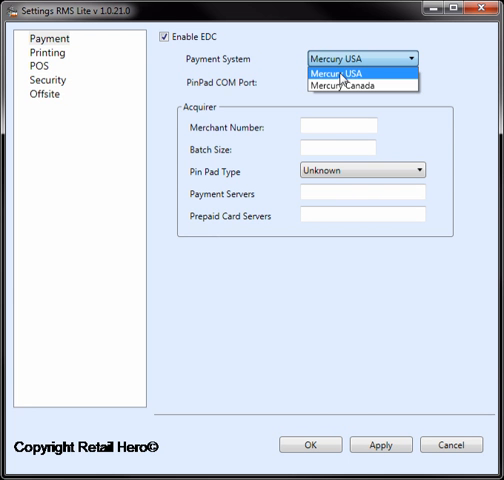
Show the Printing settings with receipt options and template paths
left_click(344, 72)
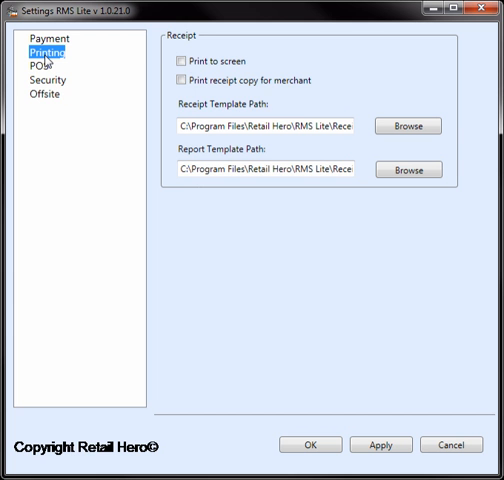
mouse_move(206, 68)
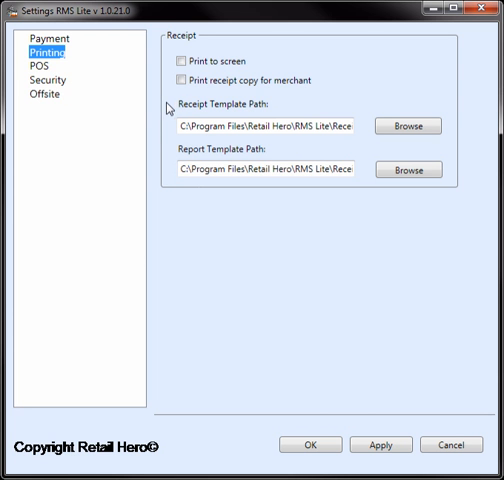
mouse_move(170, 156)
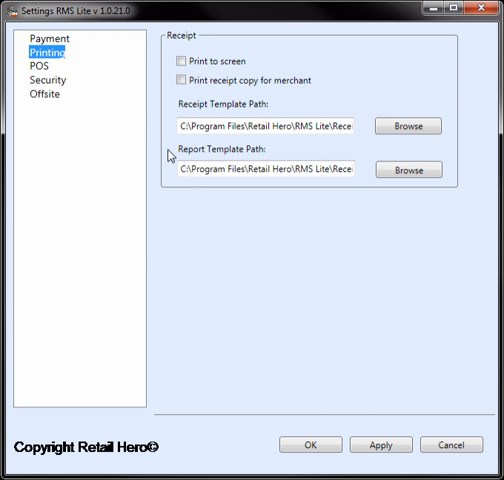
mouse_move(40, 70)
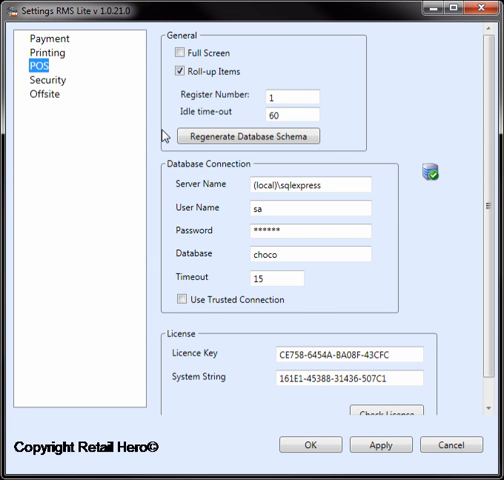
mouse_move(190, 176)
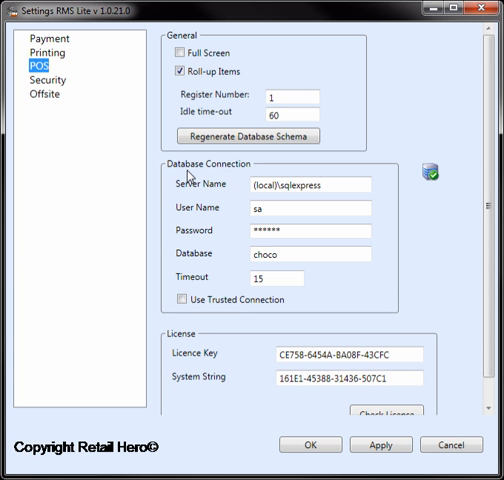
Reveal the Database Connection and License sections of the POS settings
scroll("down", 3)
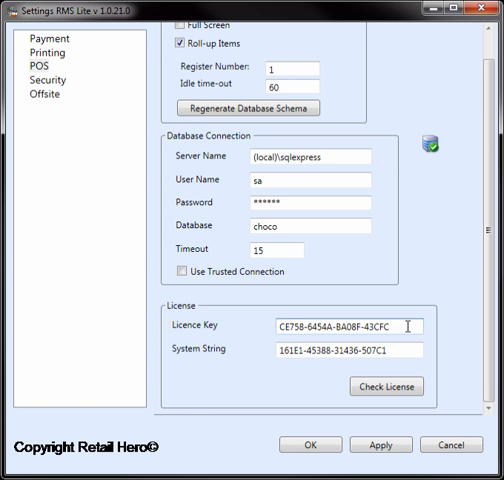
mouse_move(56, 88)
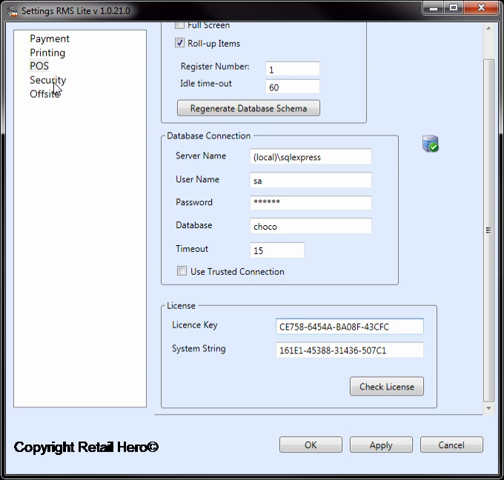
Show the Security settings with password policy, lockout and complexity rules
left_click(56, 80)
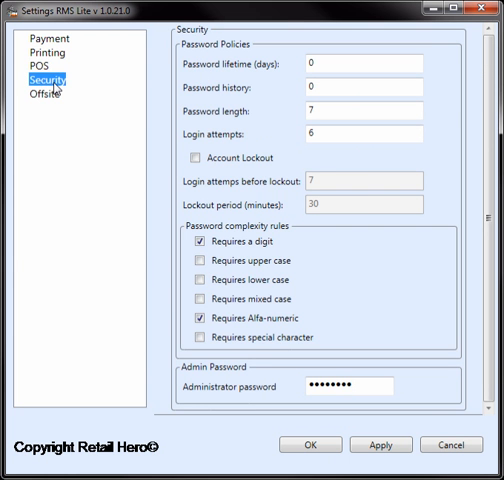
mouse_move(180, 44)
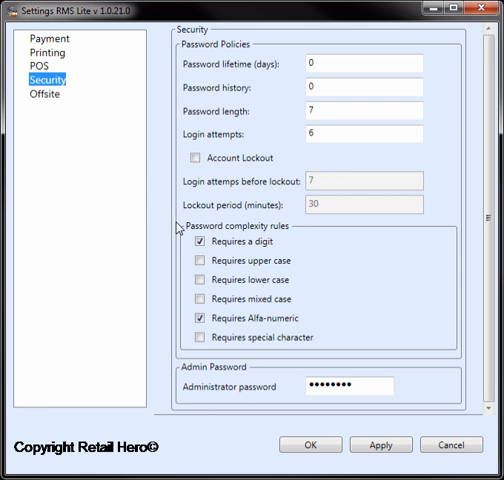
mouse_move(160, 196)
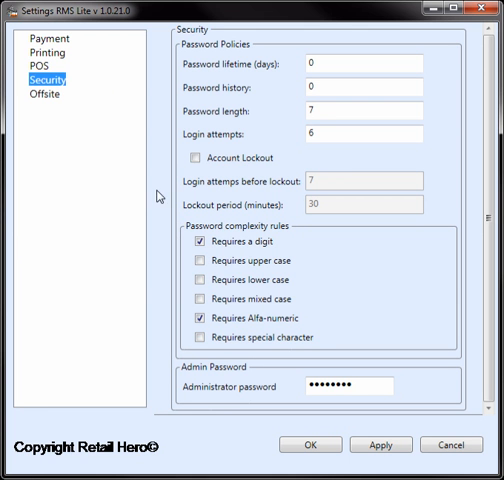
Switch the register into offsite mode for the Offsite_DB database
left_click(44, 84)
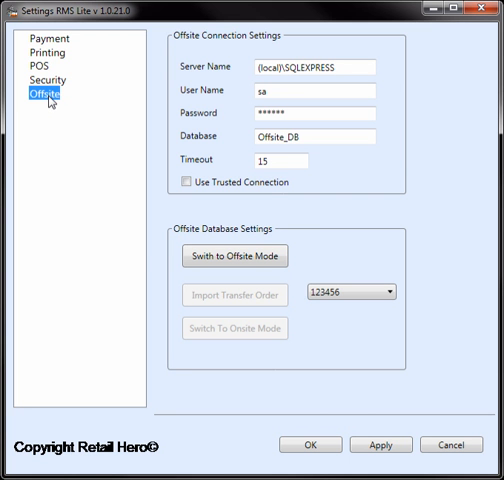
mouse_move(176, 76)
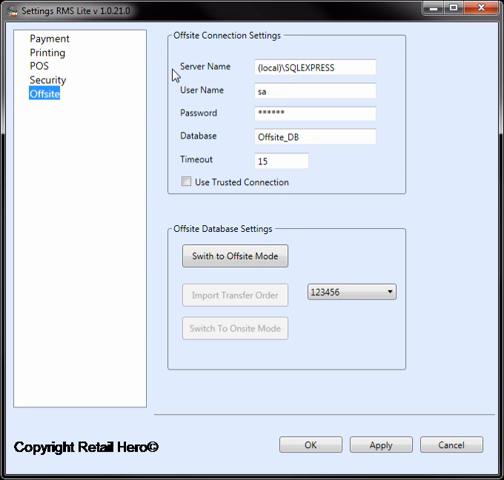
mouse_move(230, 250)
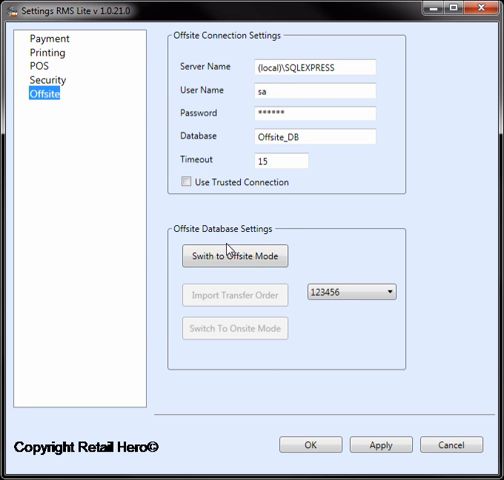
left_click(232, 256)
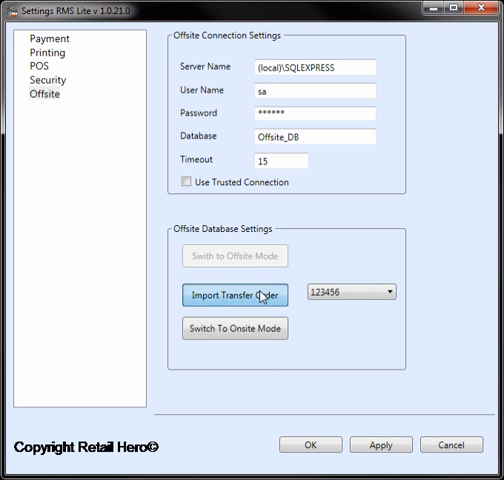
Import transfer order 123456 into inventory and acknowledge the update
left_click(234, 296)
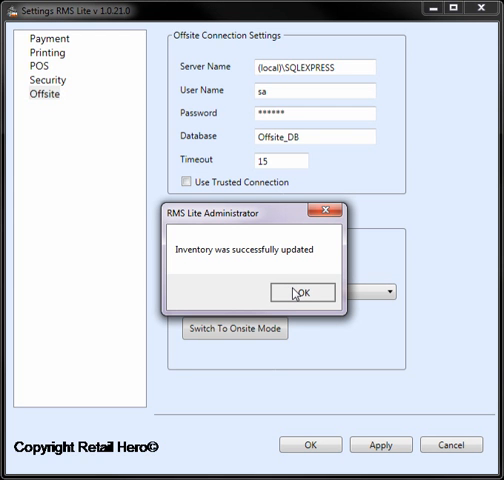
left_click(302, 292)
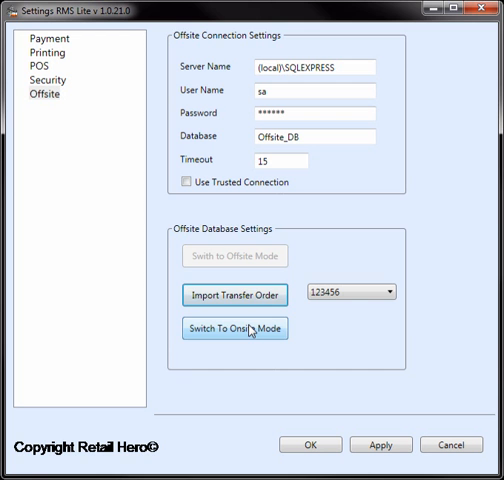
Switch the register back to onsite mode and synchronize the database
left_click(234, 328)
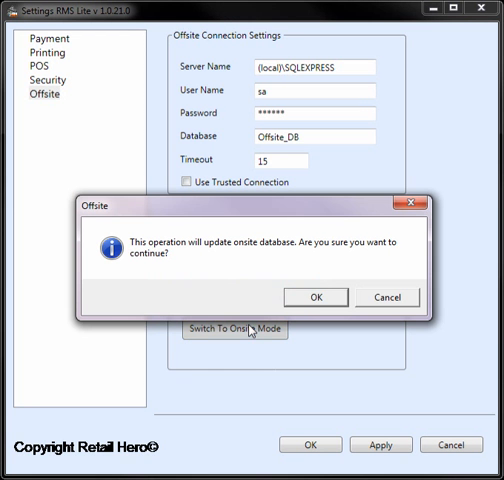
left_click(314, 296)
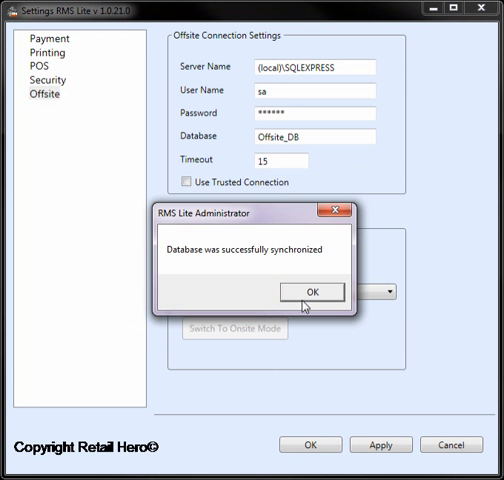